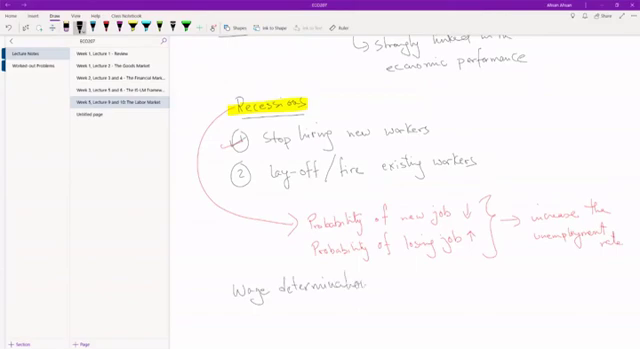
Handwrite "Bargain" below the Wage determination heading with the pen.
scroll("down", 3)
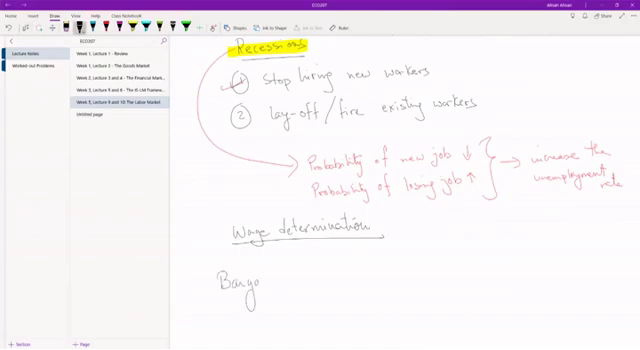
Handwrite "1 replaceability" and "2 employability" as numbered points after Bargain.
type("in — ① replaceability")
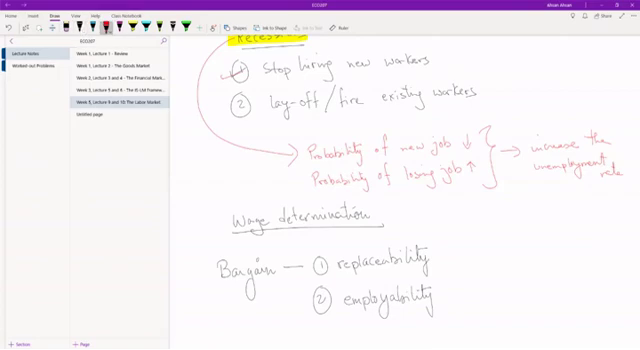
Label replaceability "(firms)" and employability "(workers)" in handwriting.
left_click_drag(442, 256, 440, 270)
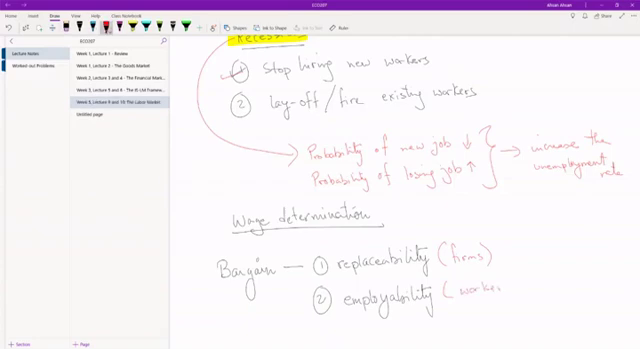
left_click(504, 300)
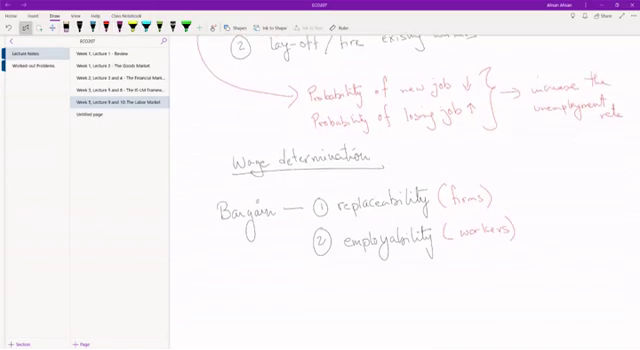
Underline Bargain and draw a curly brace grouping the two factor lines.
left_click_drag(222, 232, 276, 228)
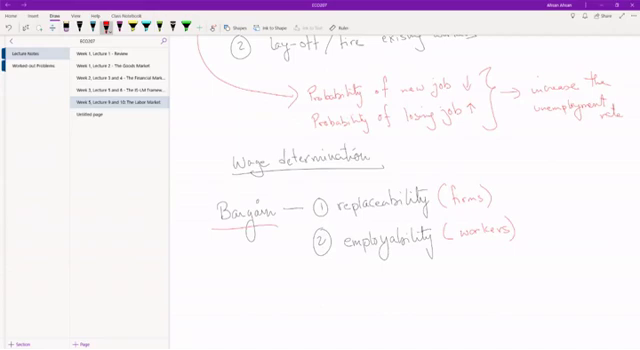
left_click_drag(524, 184, 524, 234)
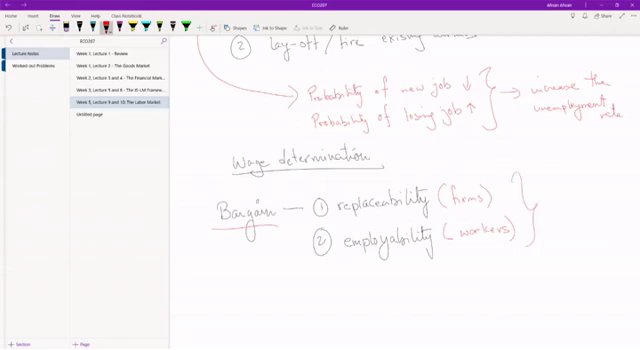